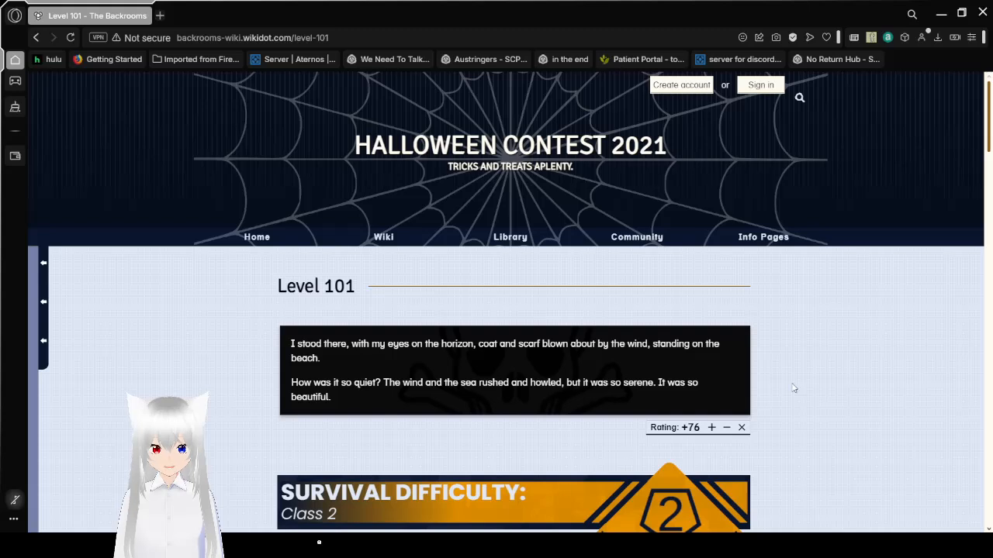
{"action": "mouse_move", "coordinate": [784, 357]}
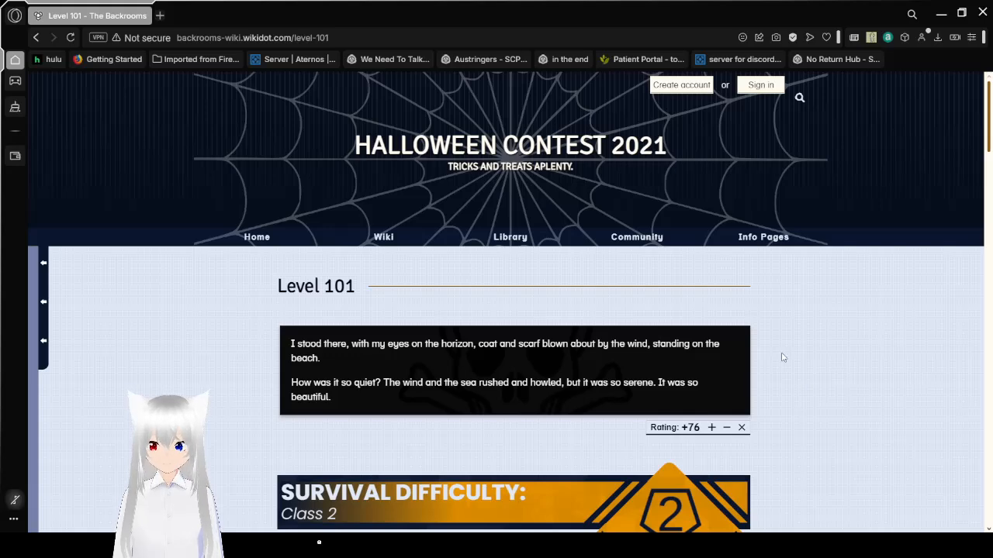
{"action": "mouse_move", "coordinate": [813, 285]}
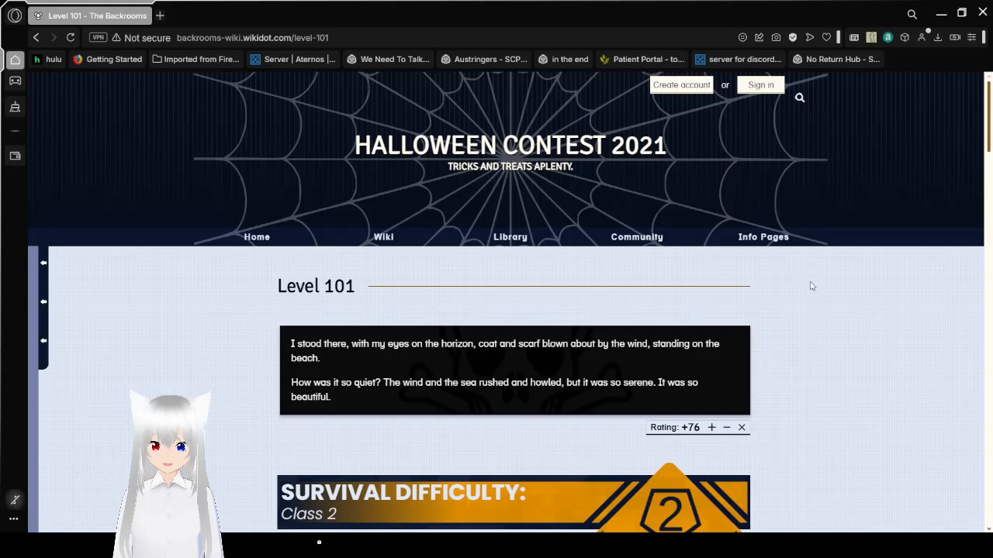
{"action": "mouse_move", "coordinate": [776, 436]}
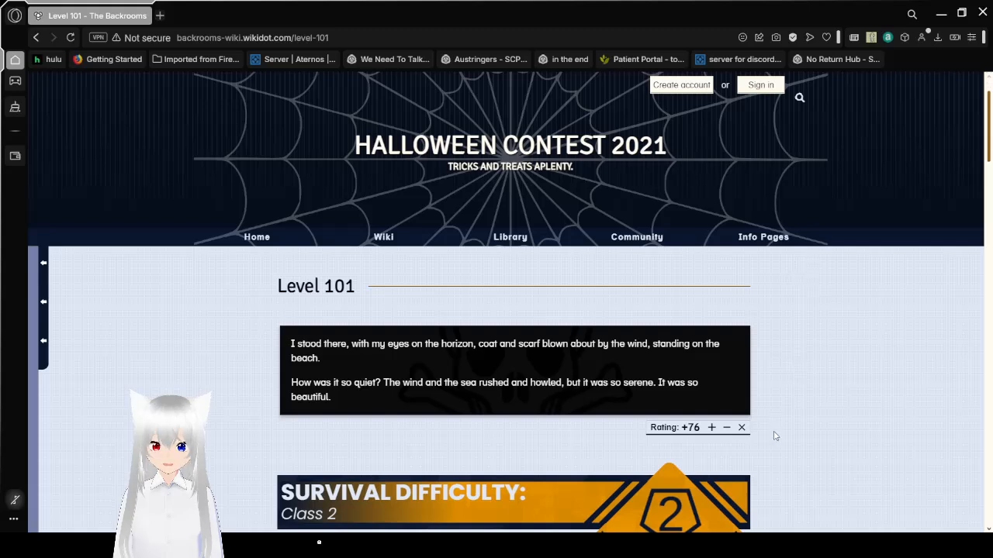
{"action": "scroll", "scroll_direction": "down", "scroll_amount": 3}
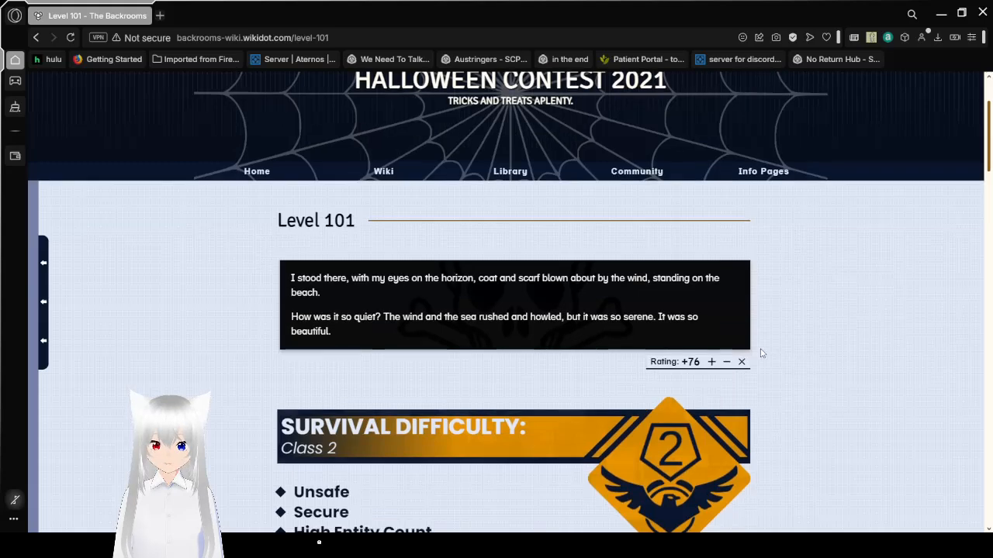
{"action": "scroll", "scroll_direction": "down", "scroll_amount": 3}
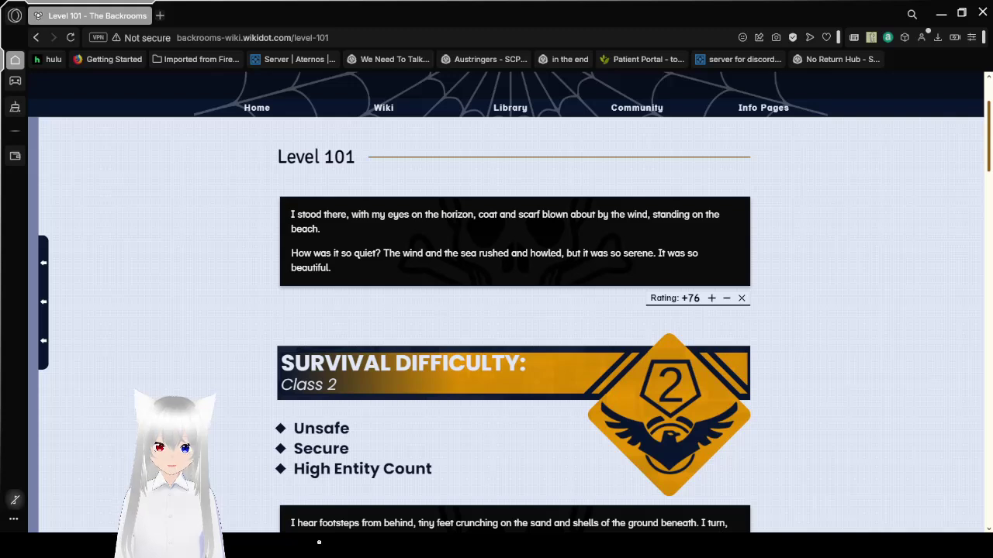
{"action": "mouse_move", "coordinate": [732, 497]}
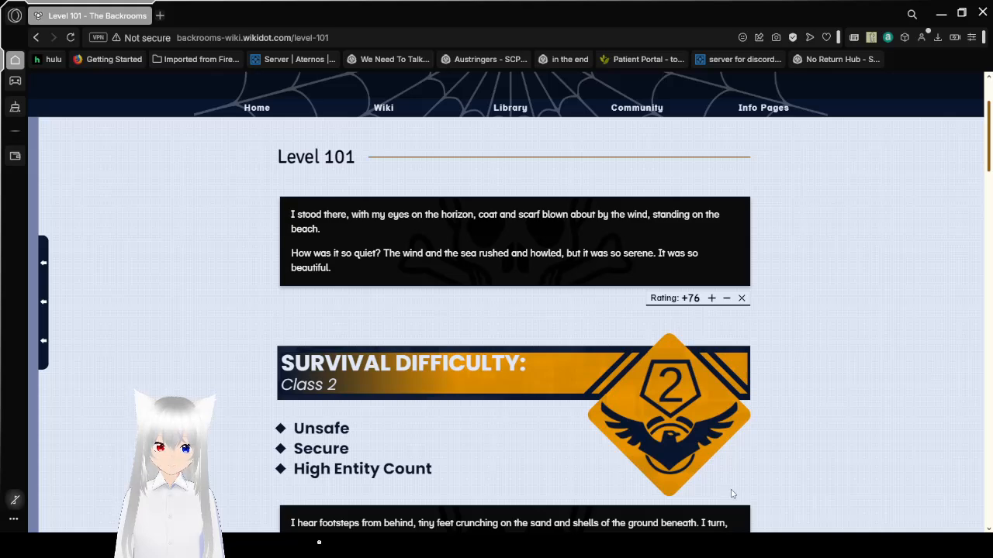
{"action": "mouse_move", "coordinate": [838, 378]}
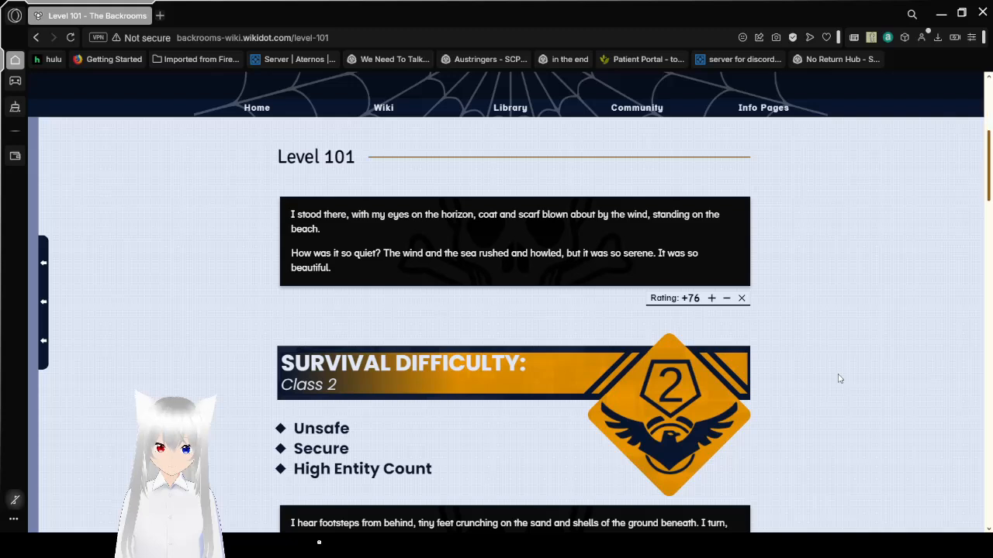
{"action": "scroll", "scroll_direction": "down", "scroll_amount": 3}
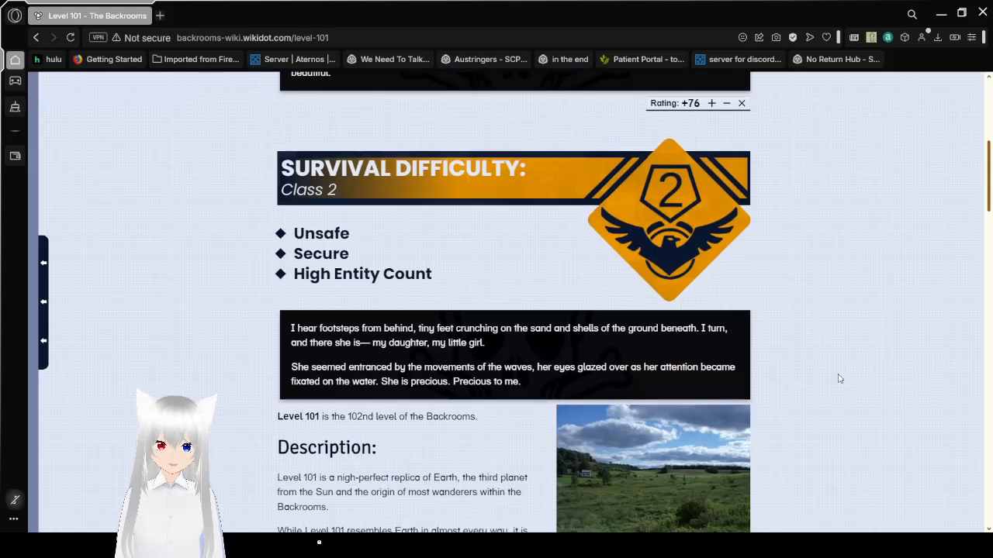
{"action": "scroll", "scroll_direction": "down", "scroll_amount": 3}
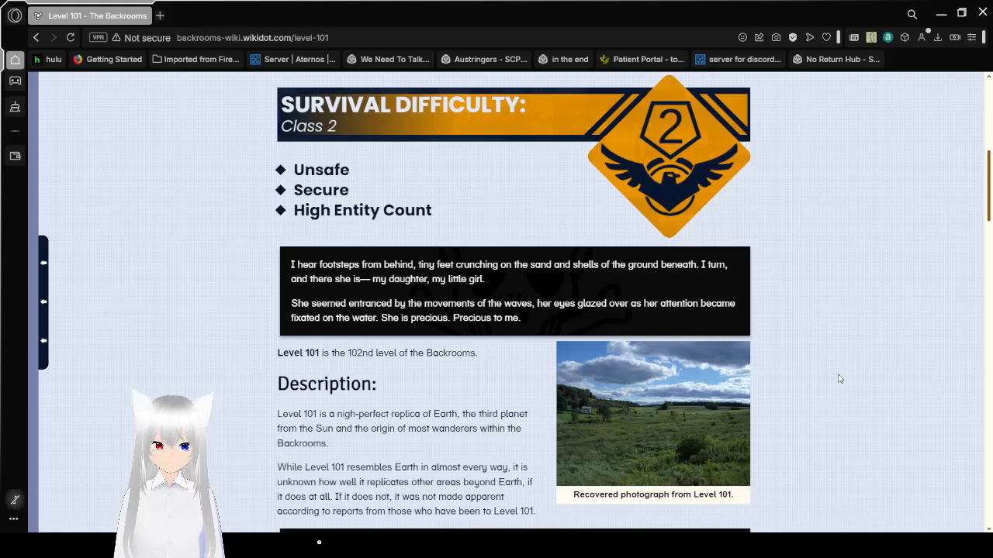
{"action": "scroll", "scroll_direction": "down", "scroll_amount": 3}
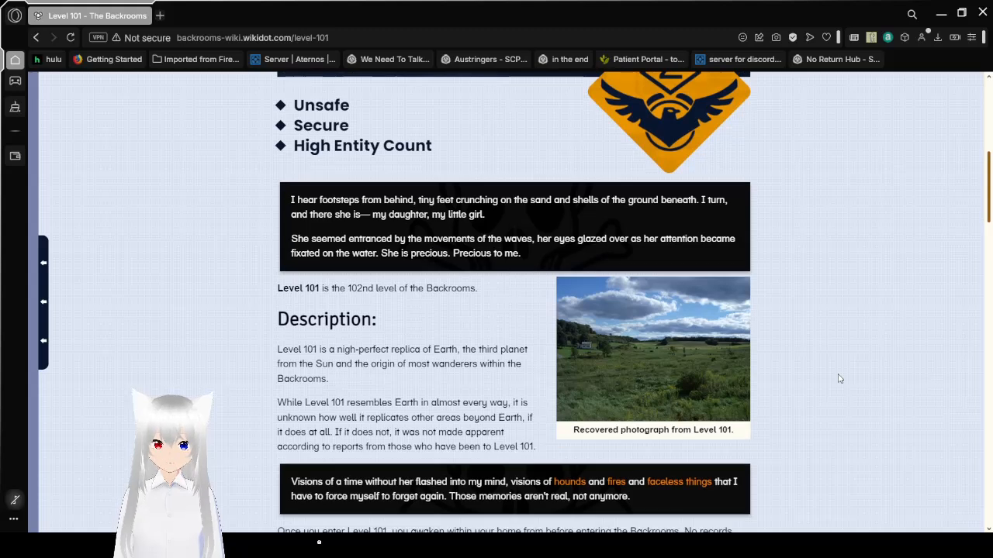
{"action": "scroll", "scroll_direction": "down", "scroll_amount": 3}
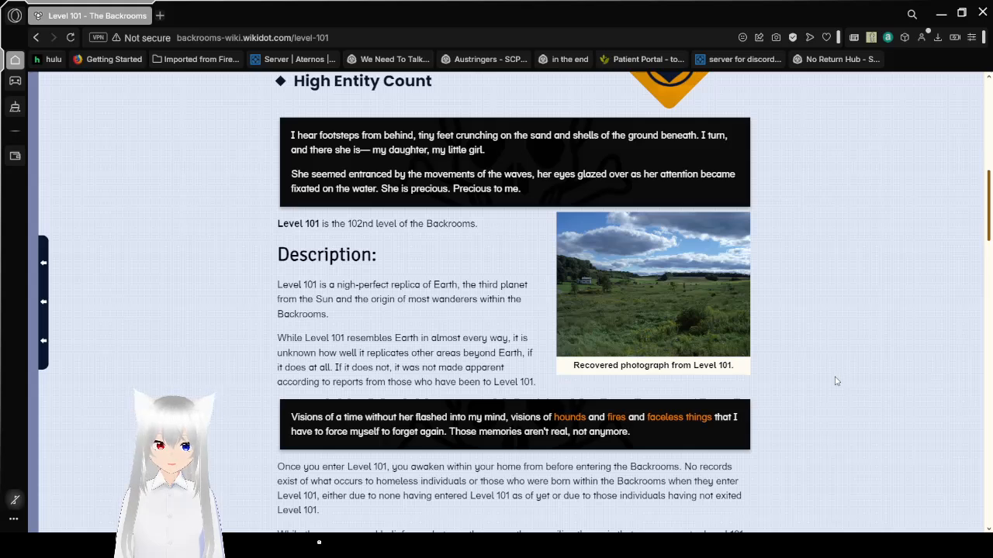
{"action": "scroll", "scroll_direction": "down", "scroll_amount": 3}
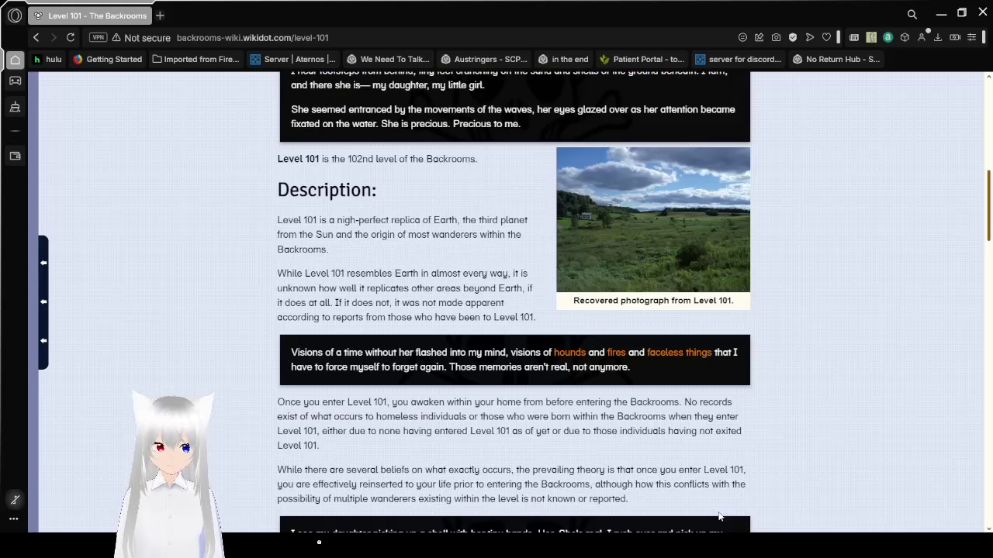
{"action": "mouse_move", "coordinate": [634, 456]}
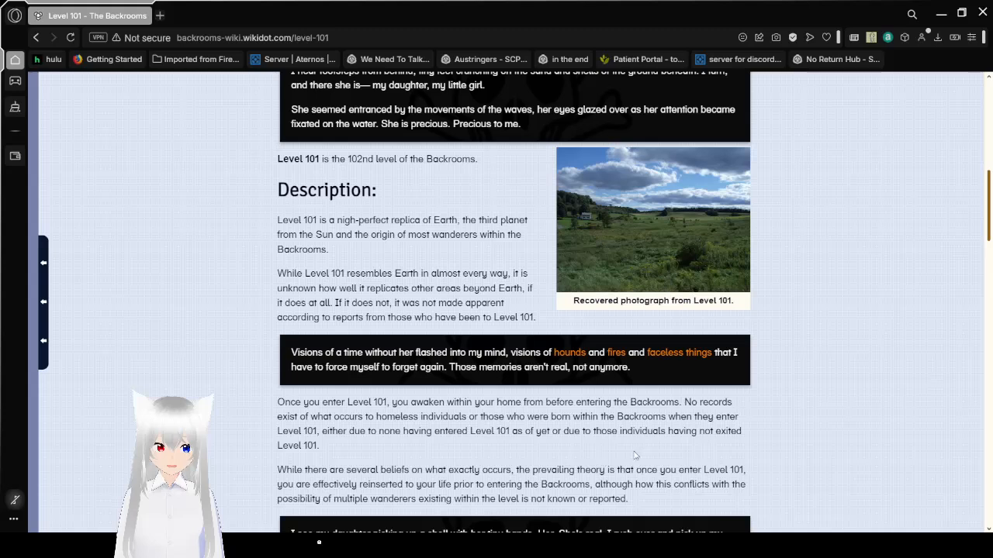
{"action": "mouse_move", "coordinate": [813, 419]}
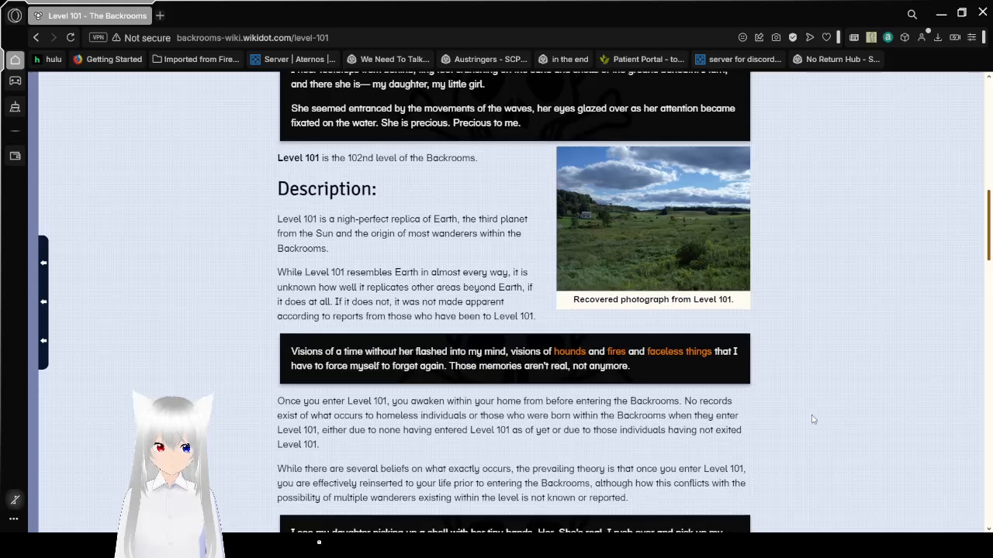
{"action": "scroll", "scroll_direction": "down", "scroll_amount": 3}
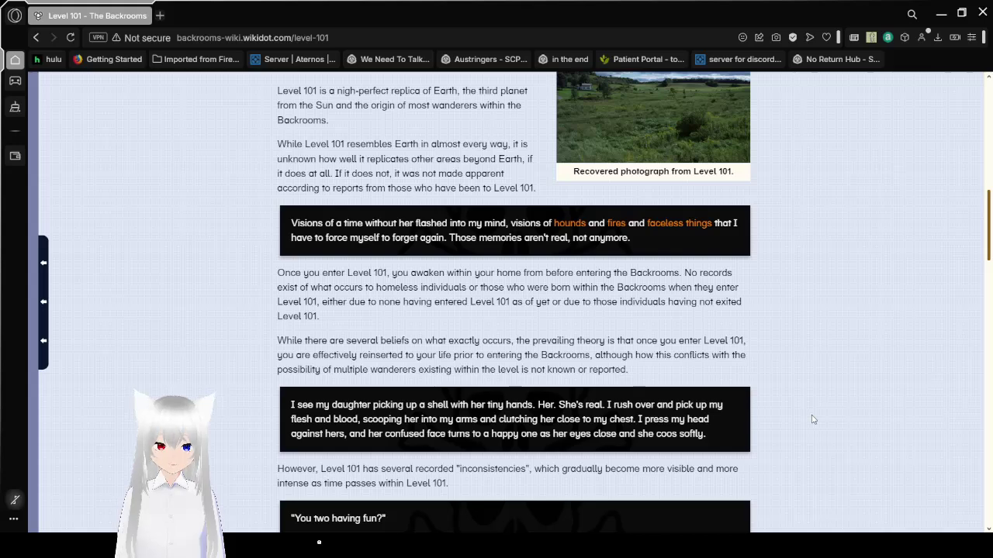
{"action": "scroll", "scroll_direction": "down", "scroll_amount": 3}
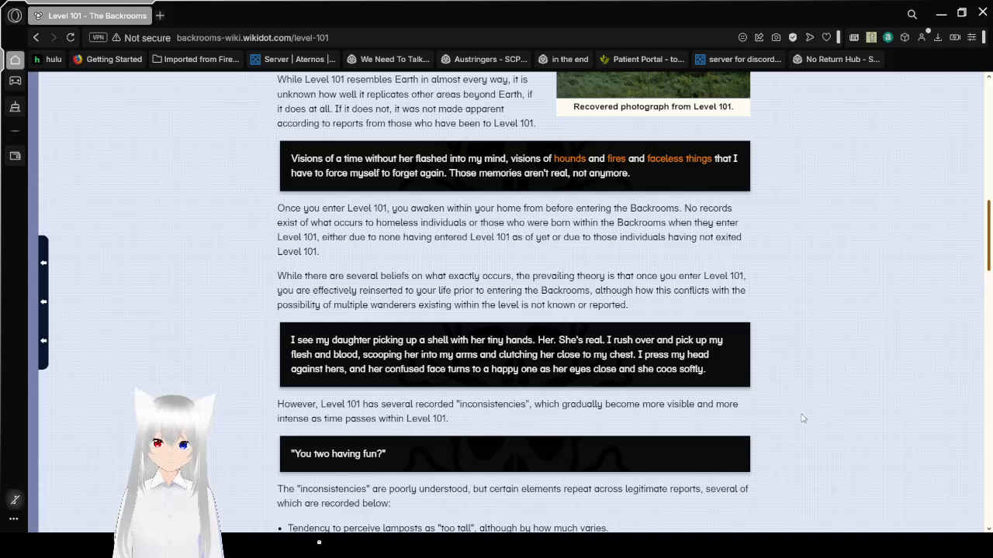
{"action": "scroll", "scroll_direction": "down", "scroll_amount": 3}
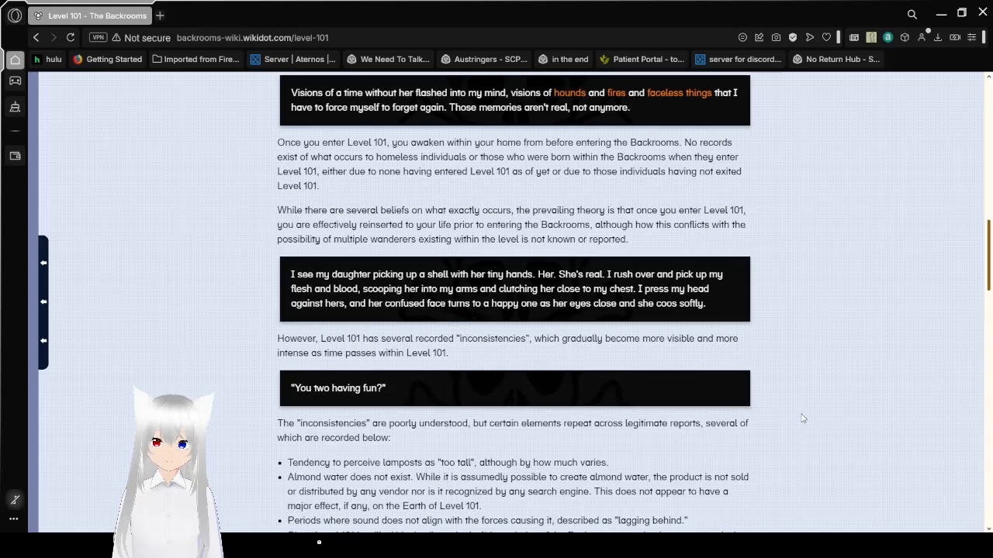
{"action": "scroll", "scroll_direction": "down", "scroll_amount": 3}
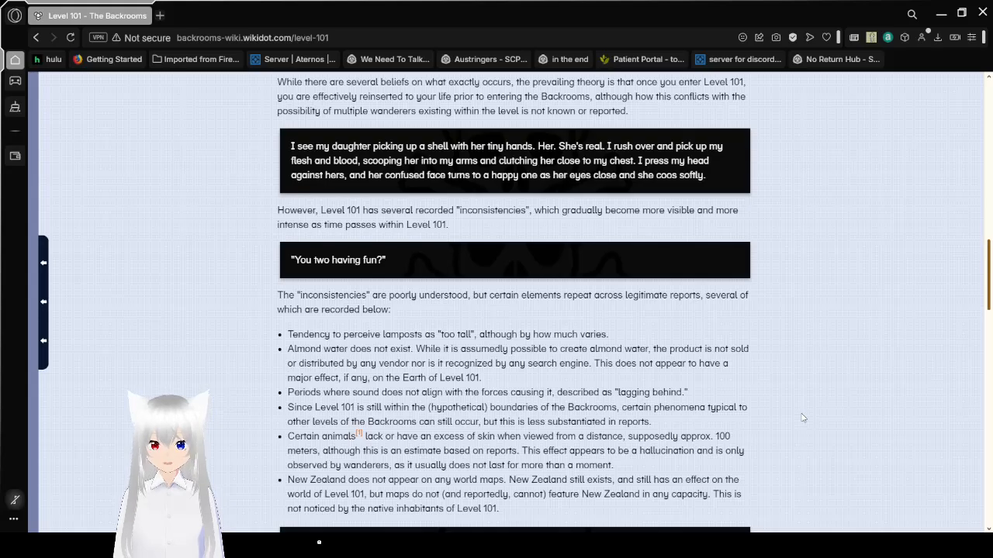
{"action": "scroll", "scroll_direction": "down", "scroll_amount": 3}
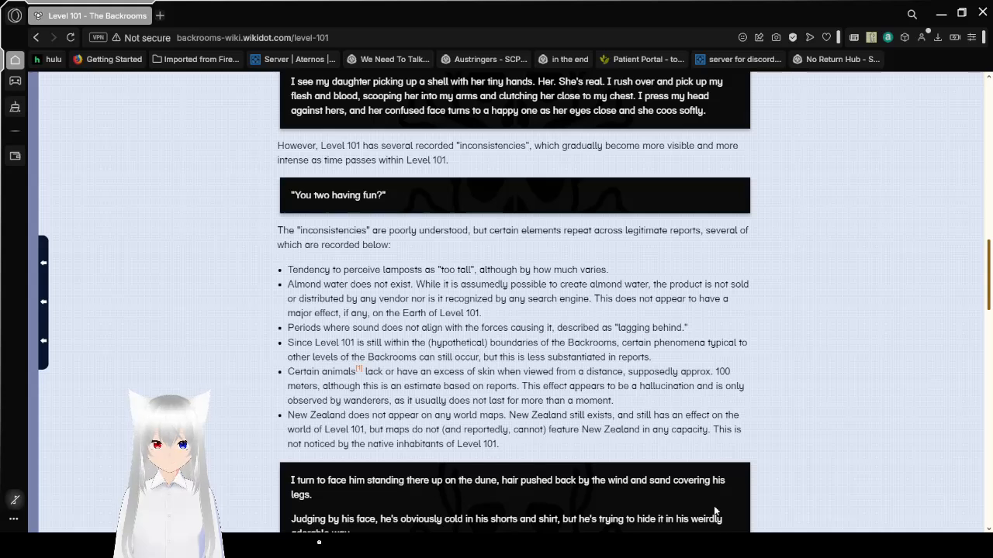
{"action": "mouse_move", "coordinate": [745, 254]}
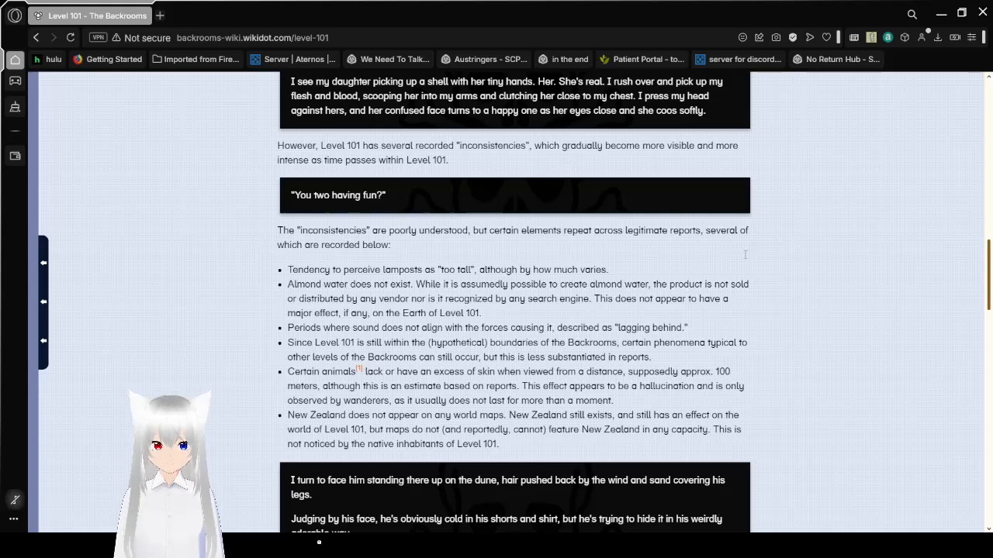
{"action": "mouse_move", "coordinate": [804, 285]}
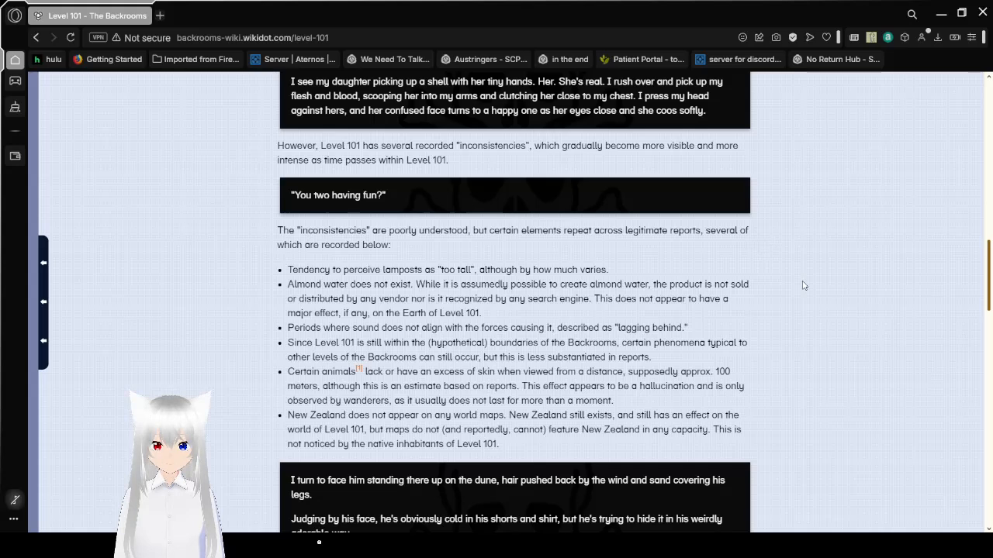
{"action": "scroll", "scroll_direction": "down", "scroll_amount": 3}
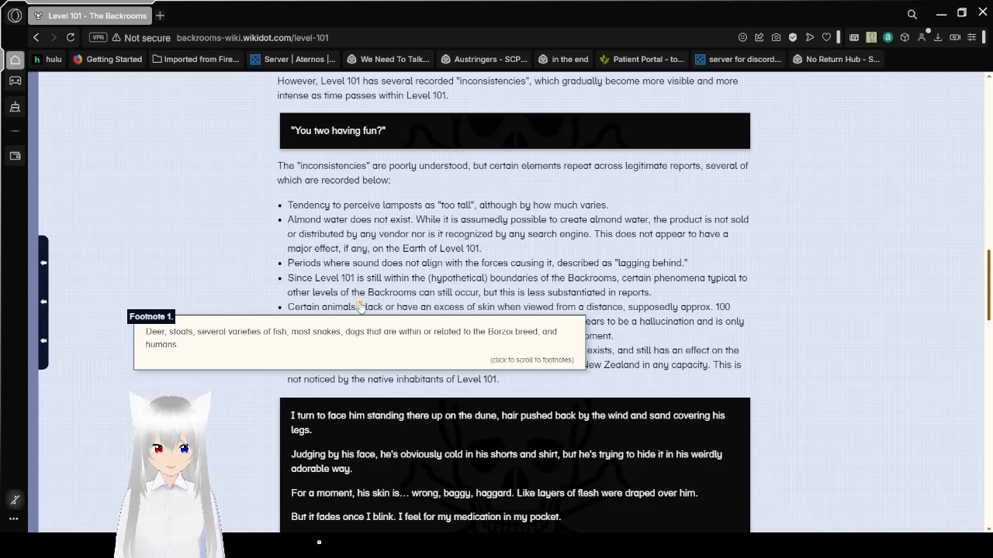
{"action": "mouse_move", "coordinate": [802, 321]}
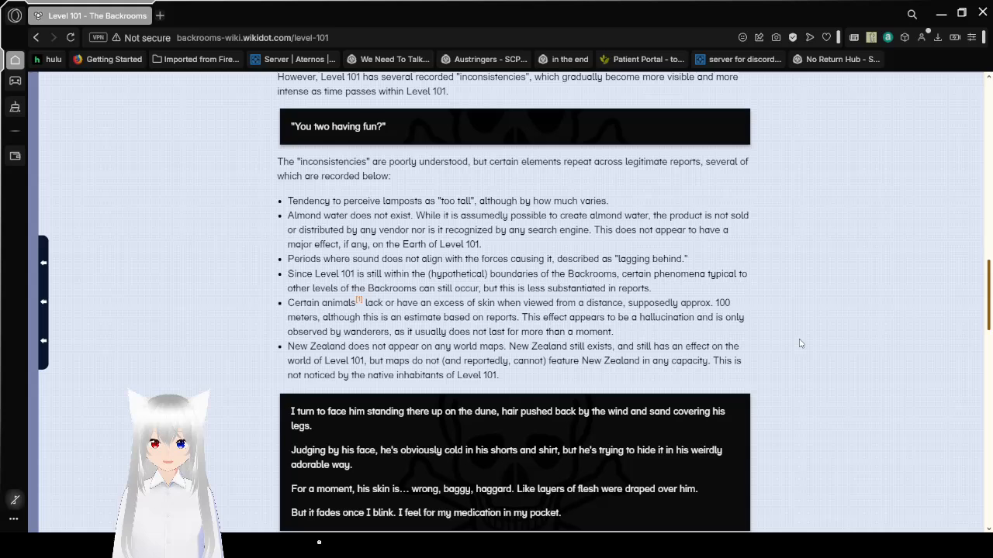
{"action": "scroll", "scroll_direction": "down", "scroll_amount": 3}
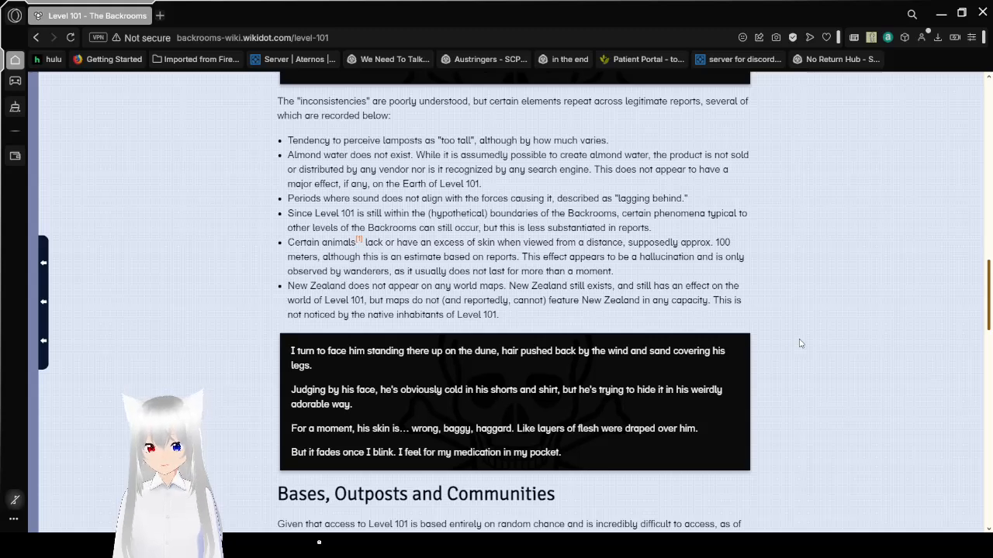
{"action": "mouse_move", "coordinate": [842, 332]}
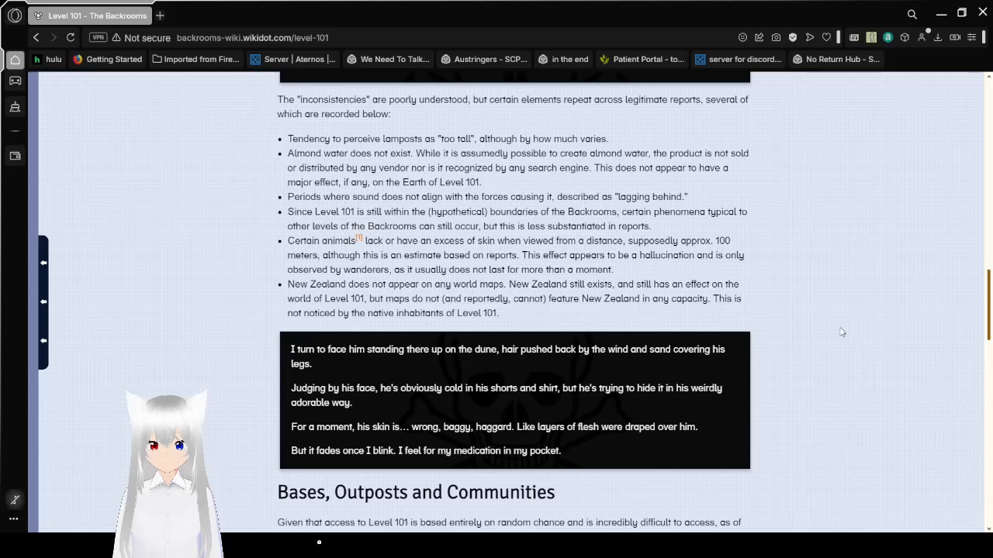
{"action": "scroll", "scroll_direction": "down", "scroll_amount": 3}
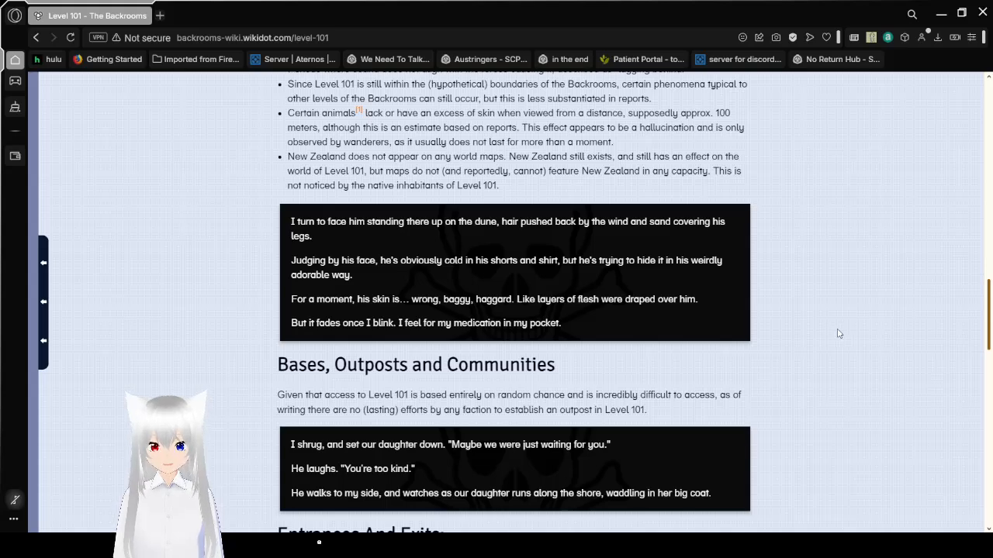
{"action": "scroll", "scroll_direction": "down", "scroll_amount": 3}
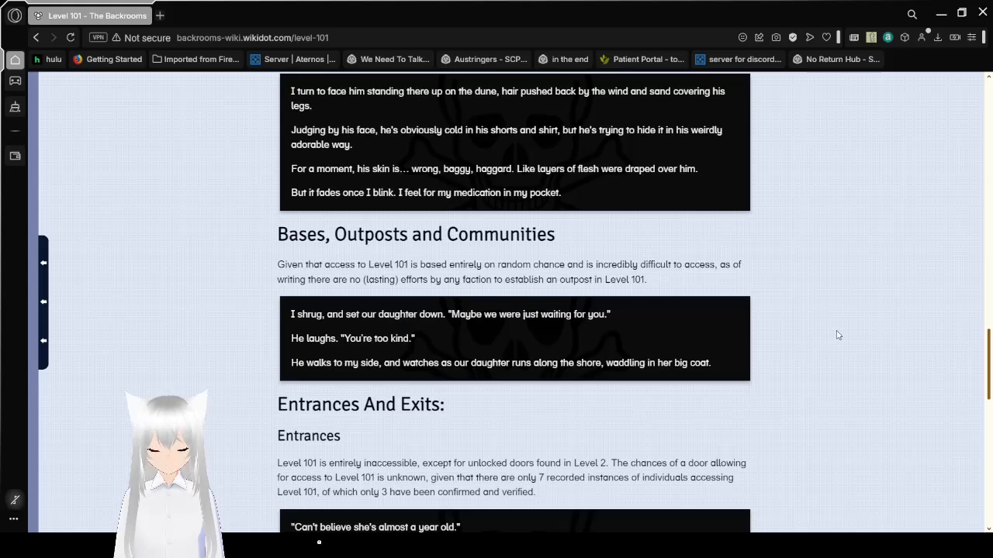
{"action": "scroll", "scroll_direction": "down", "scroll_amount": 3}
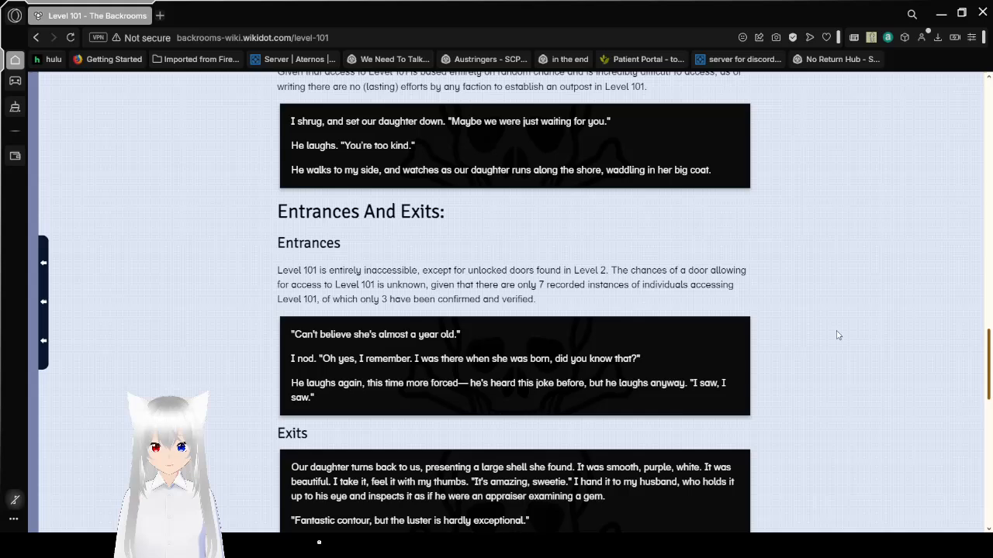
{"action": "scroll", "scroll_direction": "down", "scroll_amount": 3}
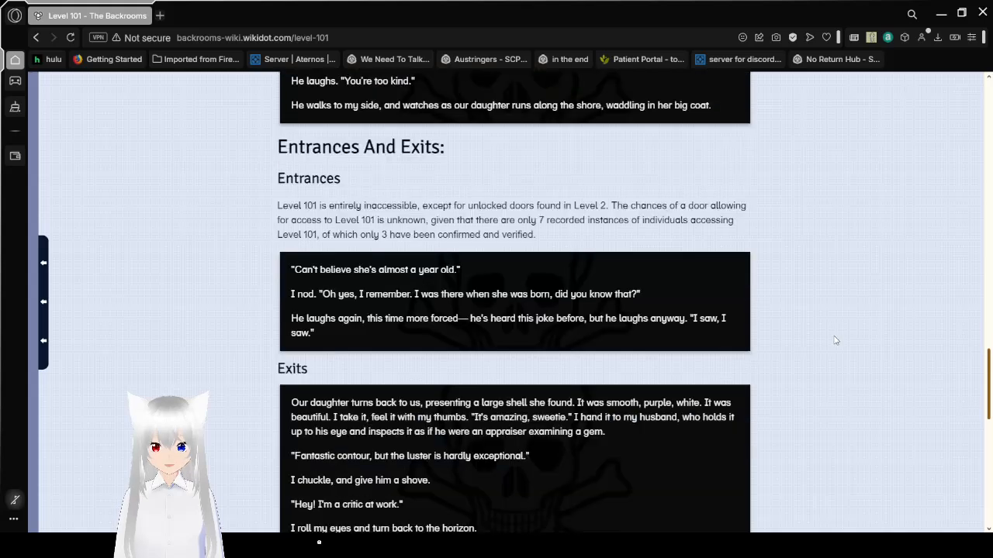
{"action": "scroll", "scroll_direction": "down", "scroll_amount": 3}
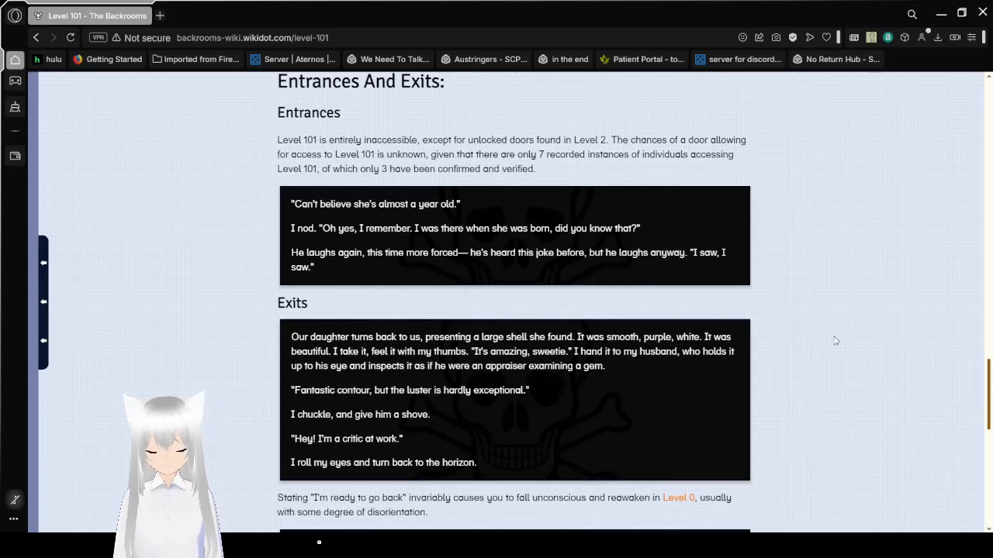
{"action": "scroll", "scroll_direction": "down", "scroll_amount": 3}
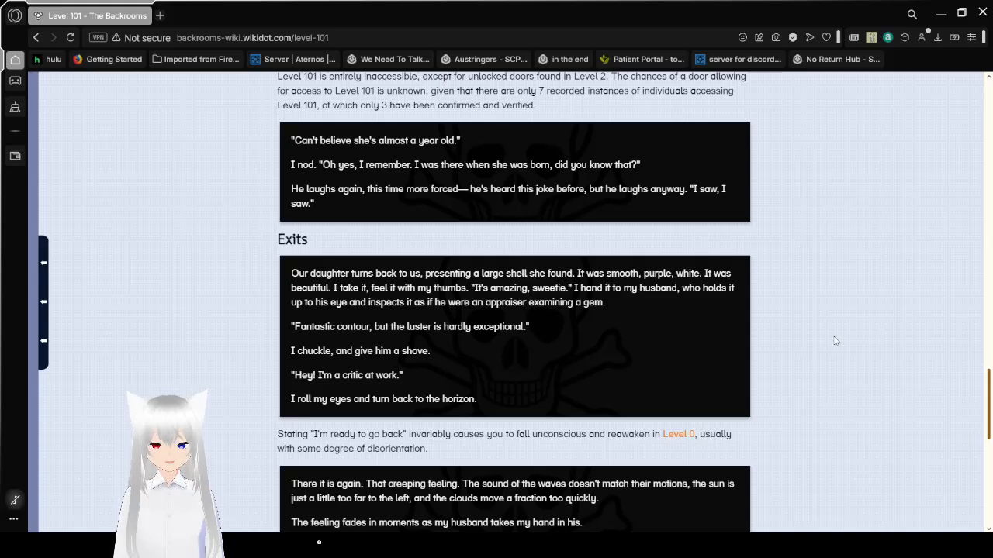
{"action": "scroll", "scroll_direction": "down", "scroll_amount": 3}
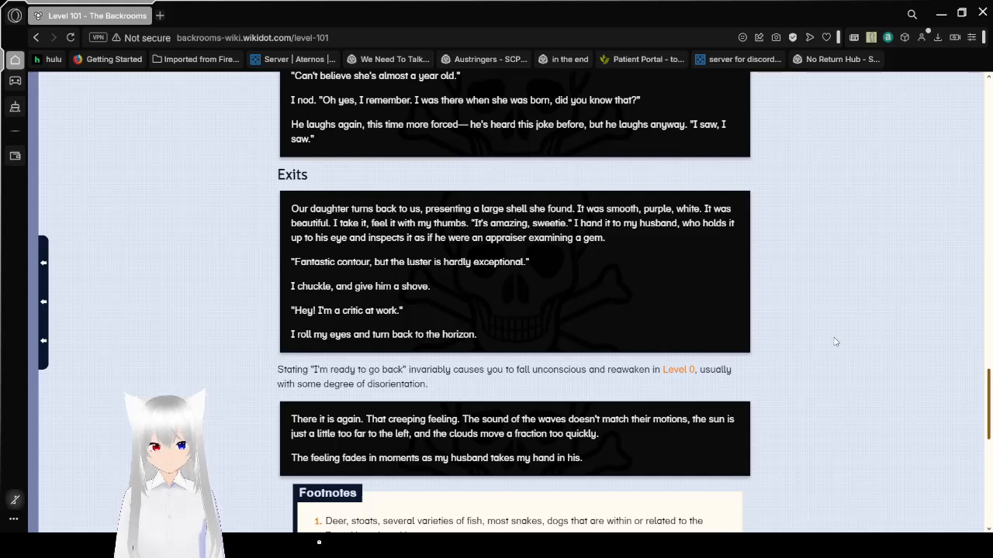
{"action": "scroll", "scroll_direction": "down", "scroll_amount": 3}
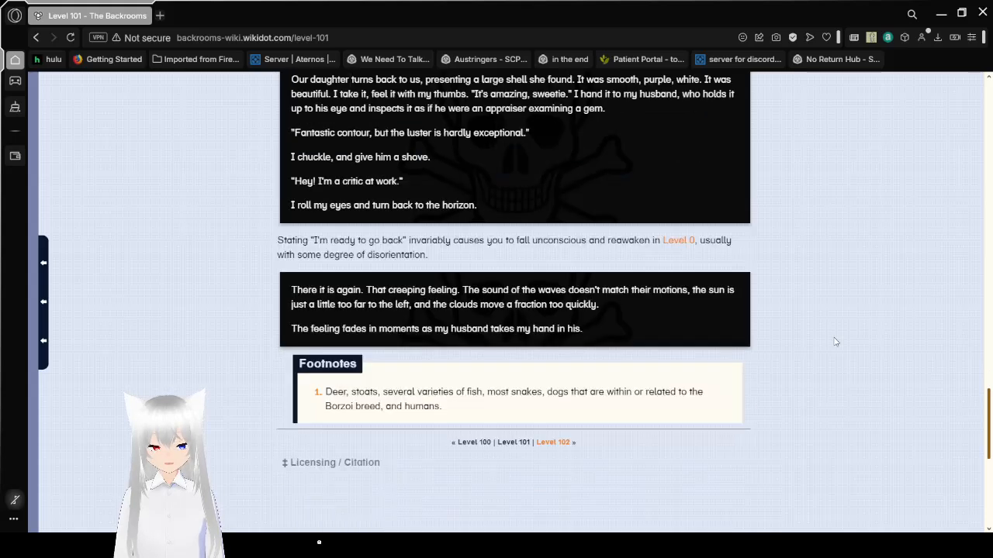